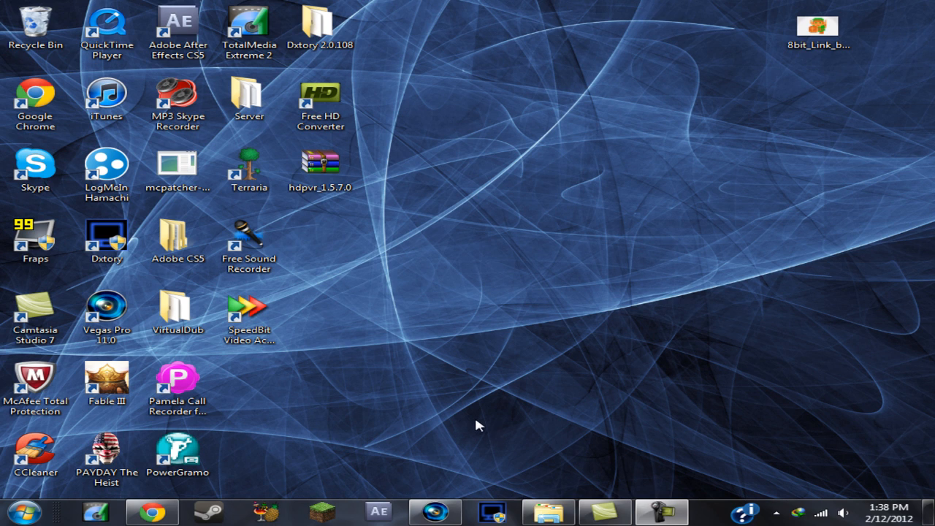
Step: Launch the video editor and review the list of installed programs
double_click(105, 307)
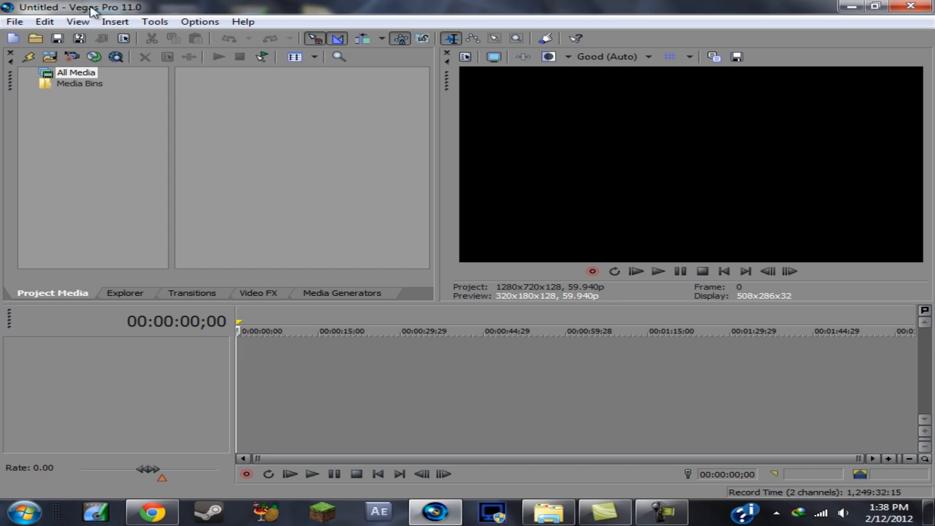
mouse_move(614, 248)
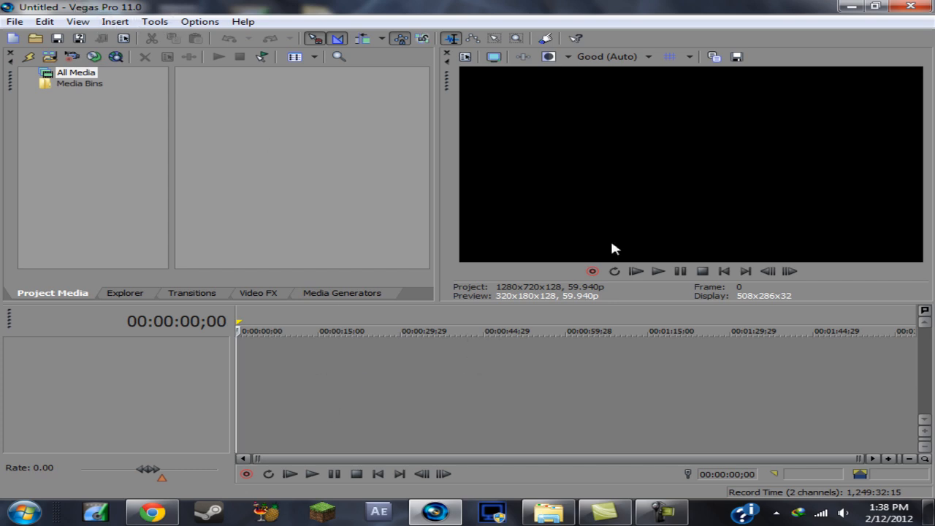
mouse_move(829, 6)
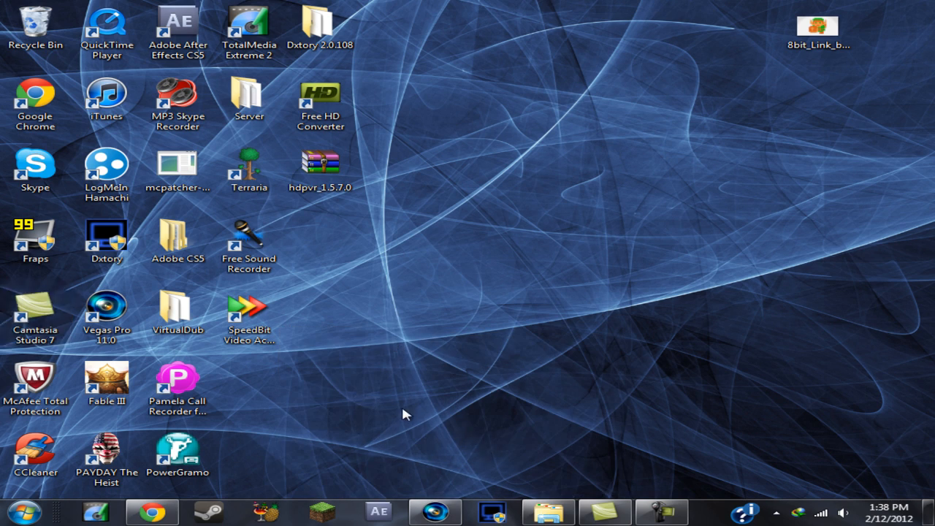
mouse_move(72, 437)
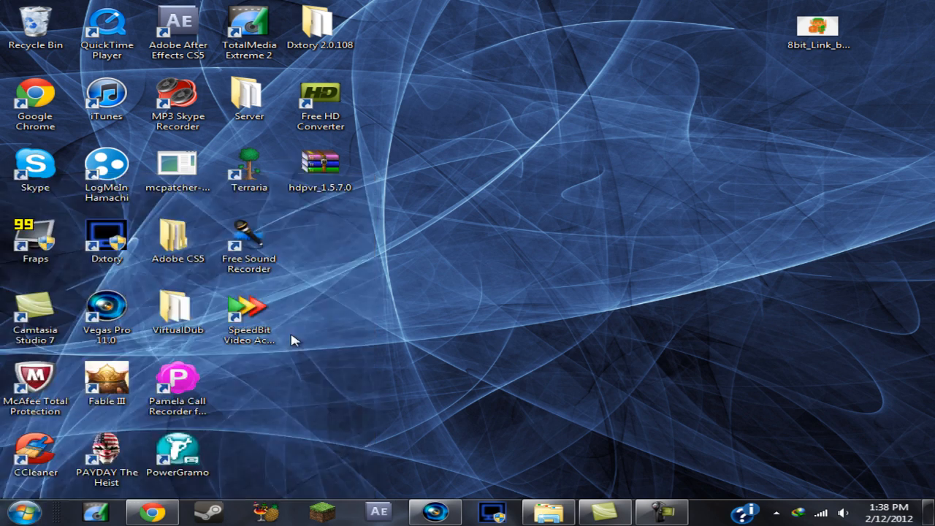
click(695, 511)
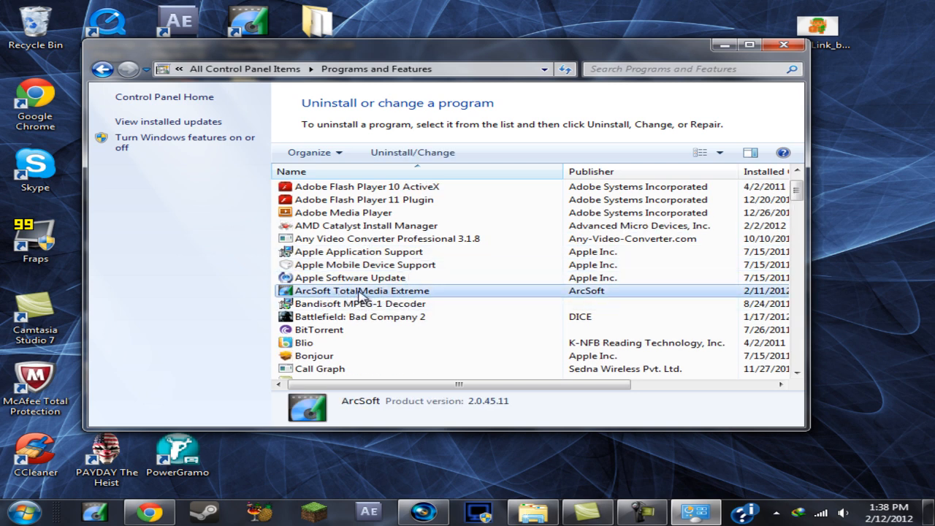
mouse_move(329, 301)
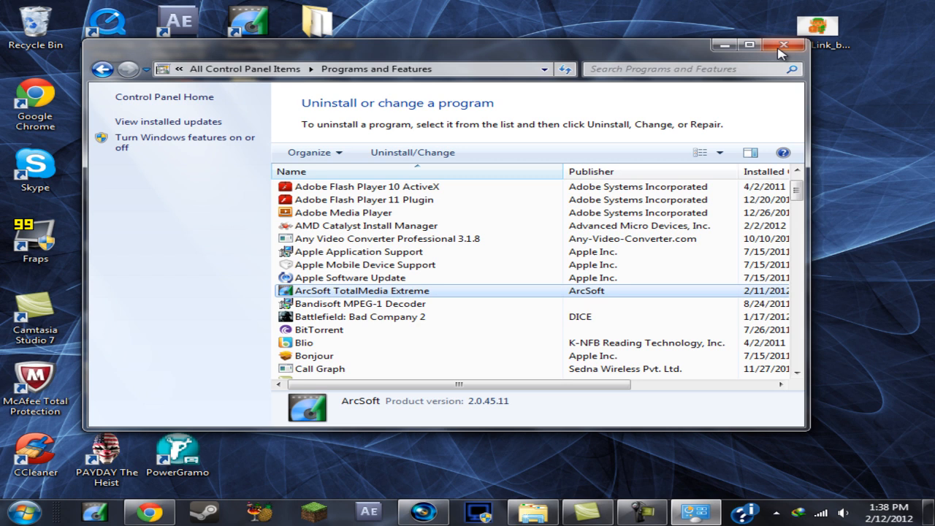
mouse_move(510, 225)
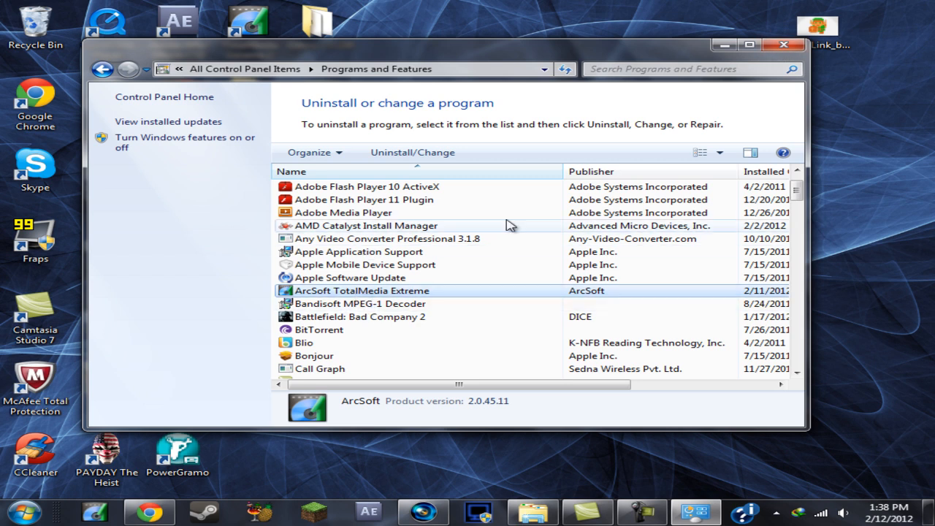
click(784, 44)
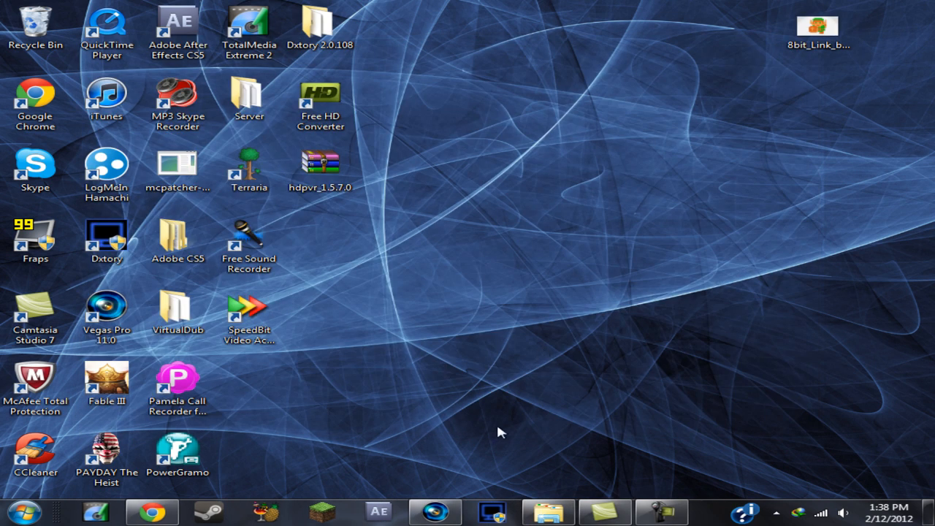
mouse_move(453, 497)
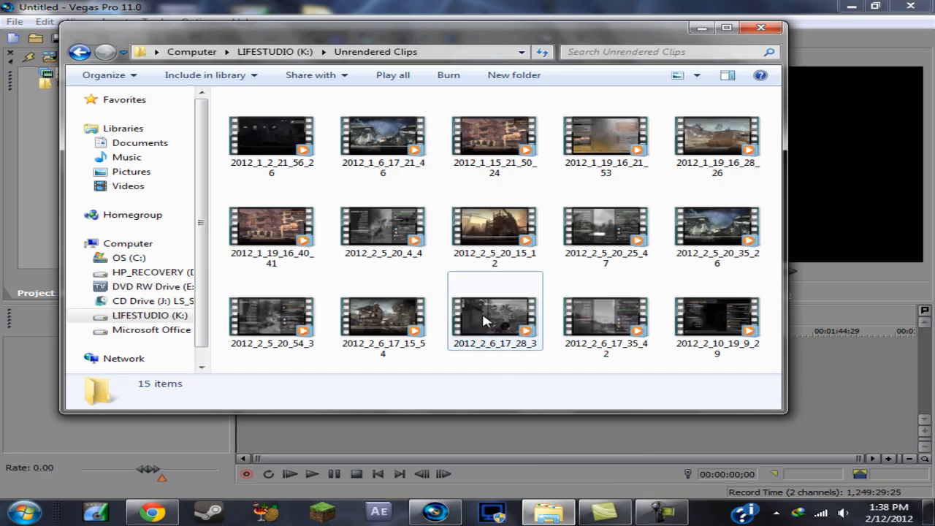
Step: Inspect clip 2012_2_6_17_28_3, close the frozen editor, and select everything in Unrendered Clips
click(495, 314)
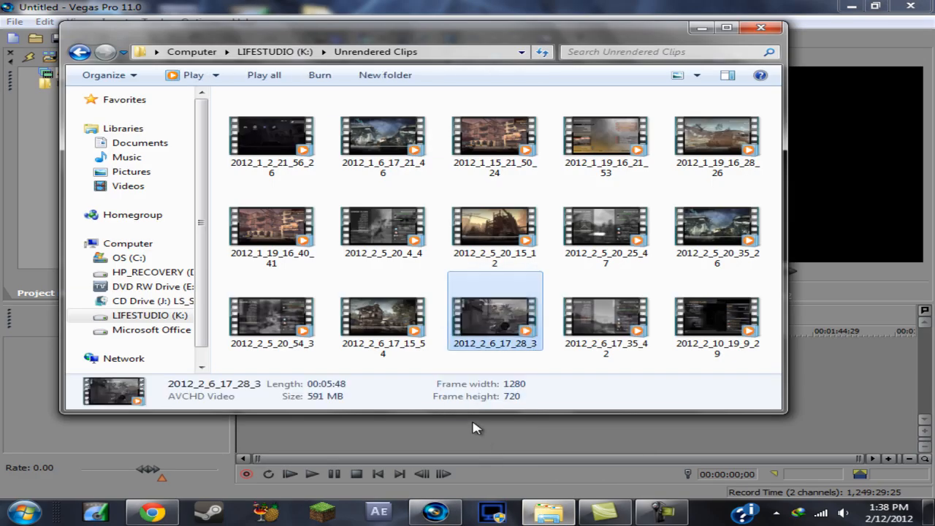
mouse_move(613, 41)
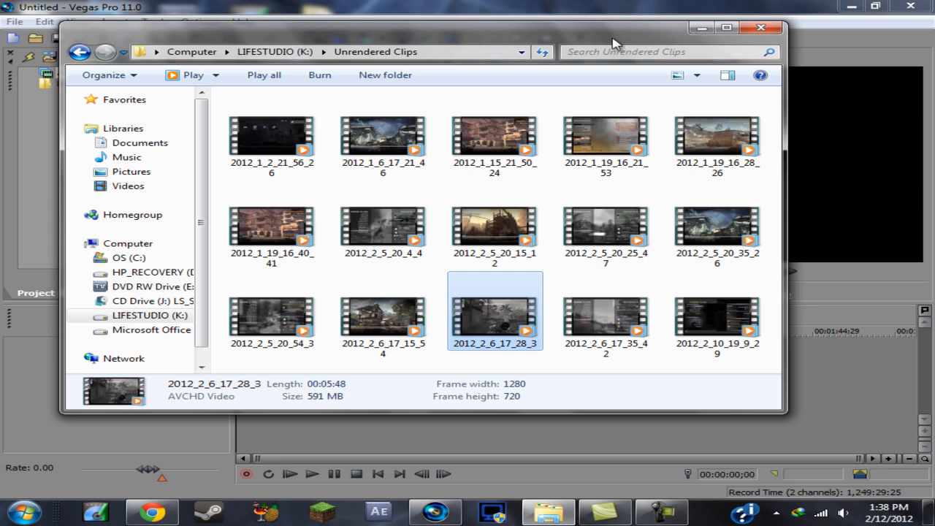
mouse_move(508, 45)
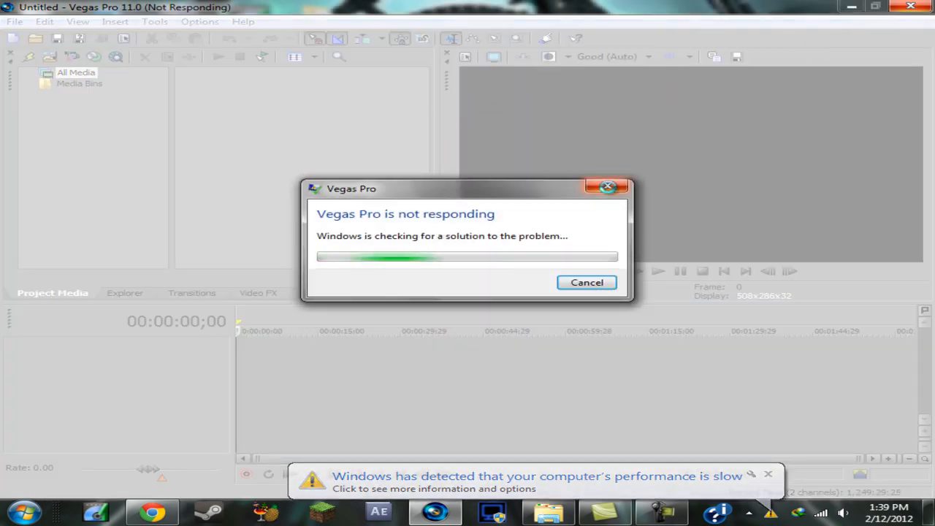
click(586, 282)
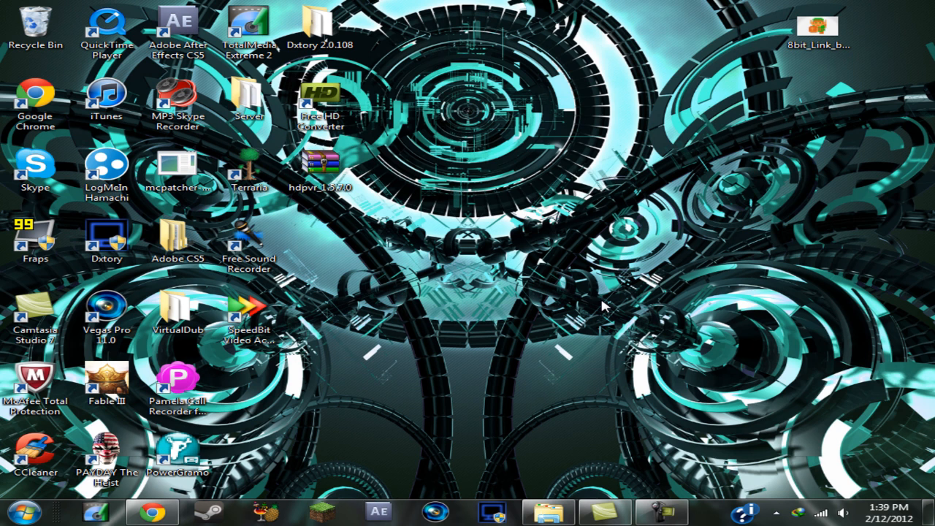
click(546, 512)
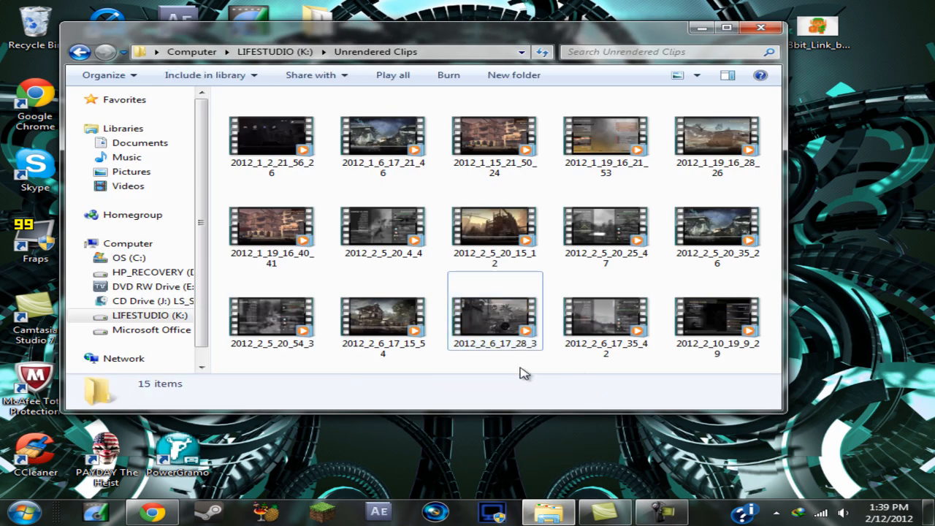
key(ctrl+a)
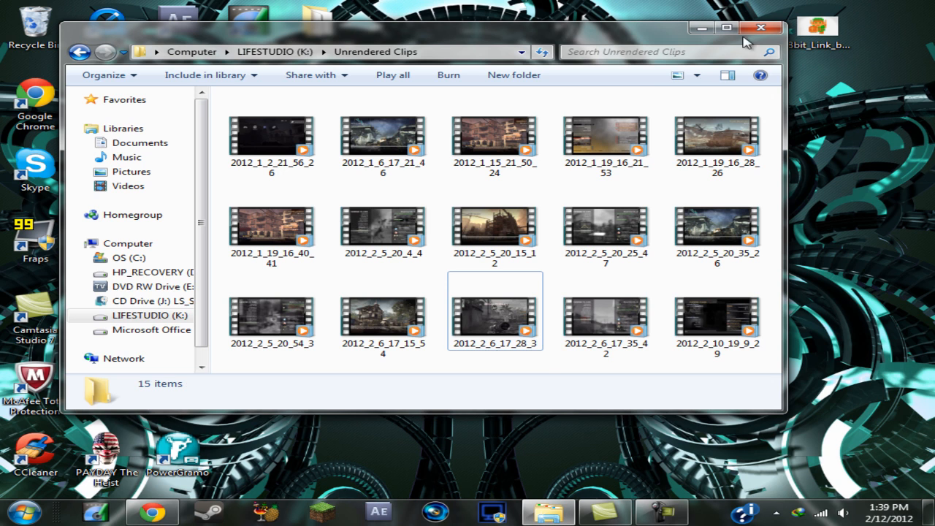
click(762, 28)
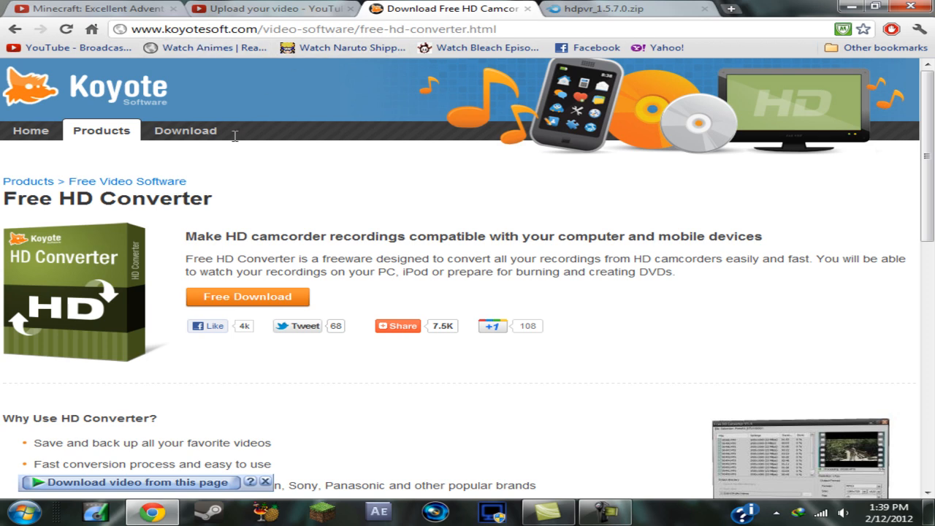
mouse_move(135, 220)
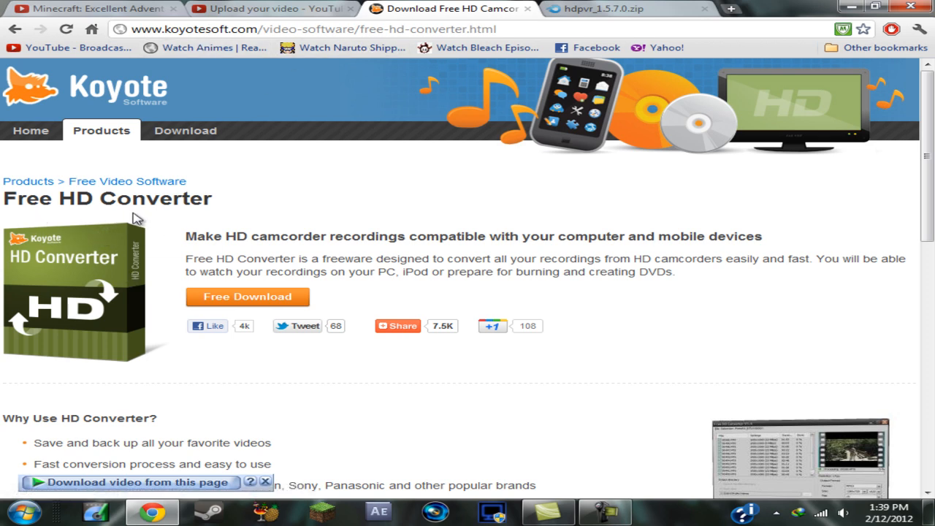
mouse_move(9, 304)
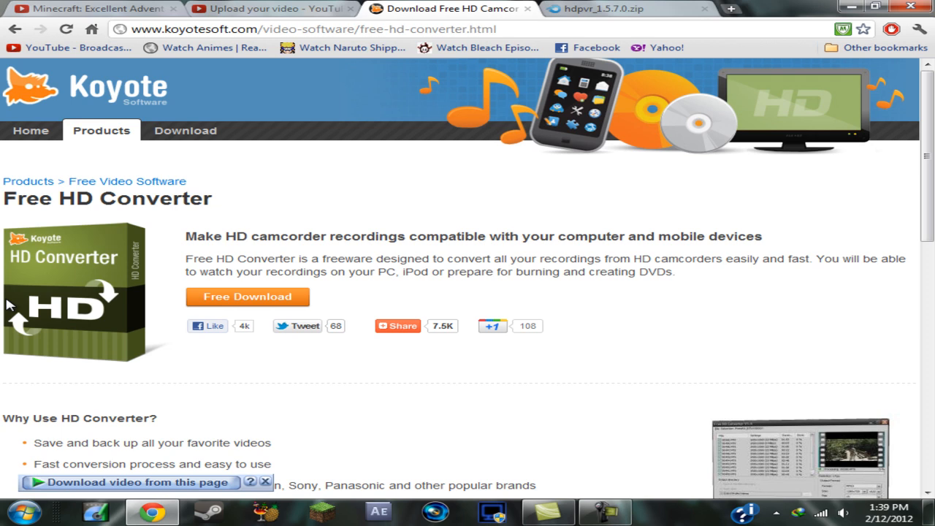
mouse_move(276, 5)
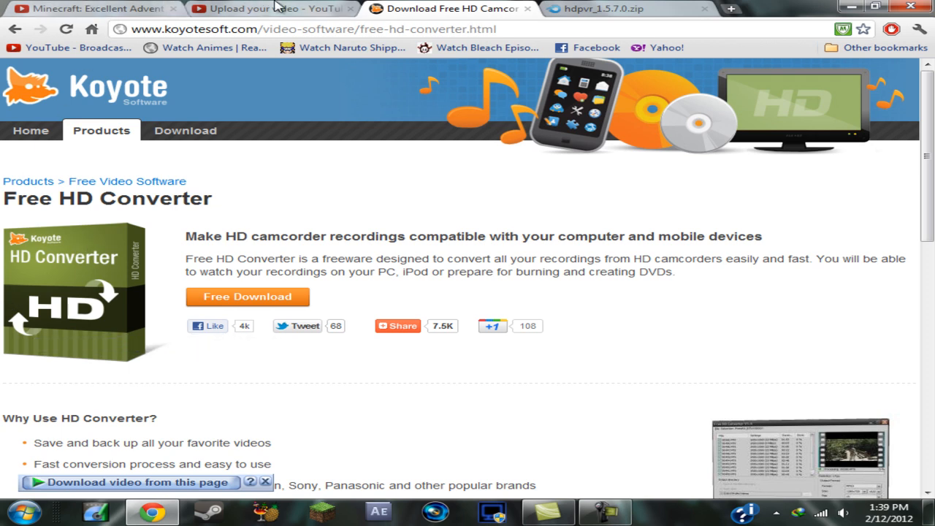
Step: Check the YouTube upload, then show the hdpvr_1.5.7.0.zip MediaFire download page
click(271, 8)
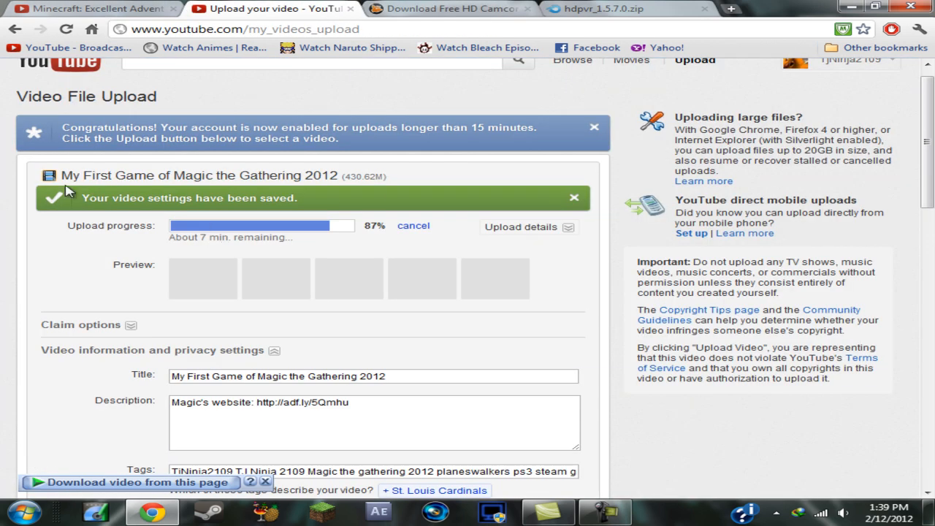
mouse_move(259, 188)
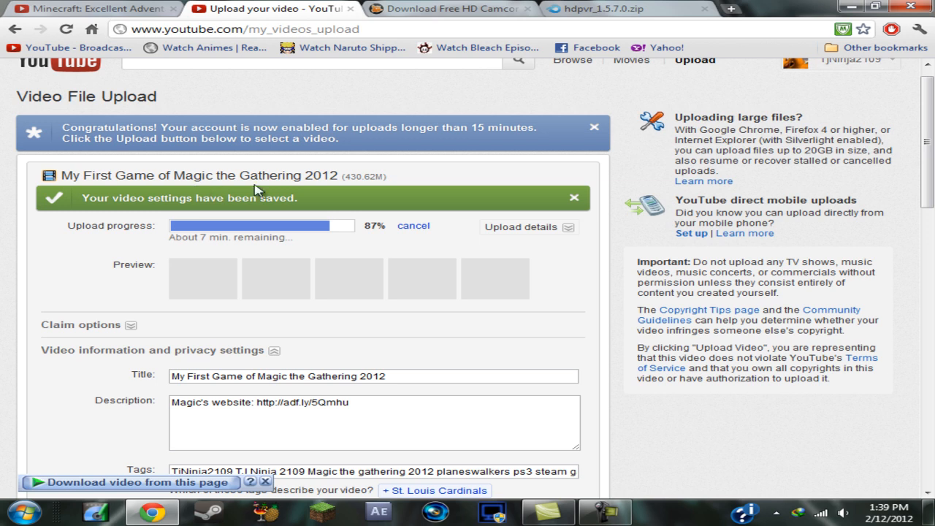
click(445, 9)
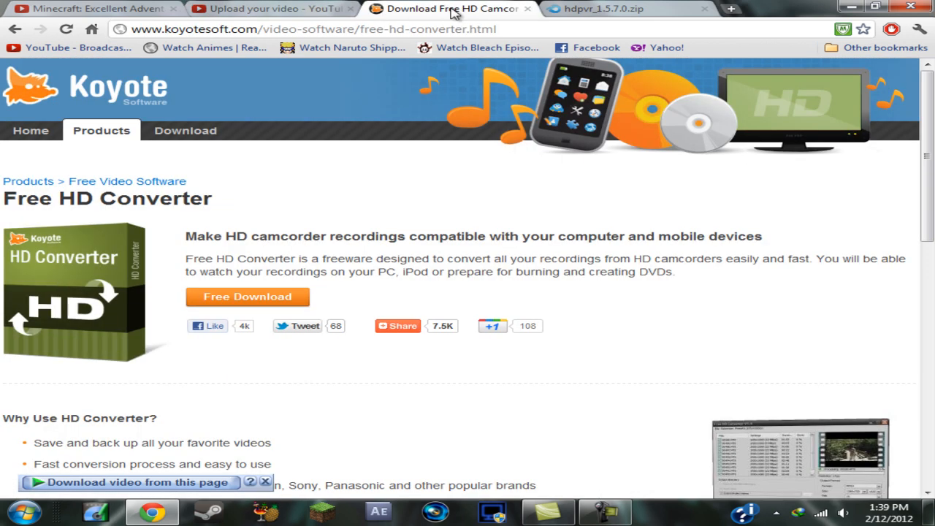
mouse_move(121, 203)
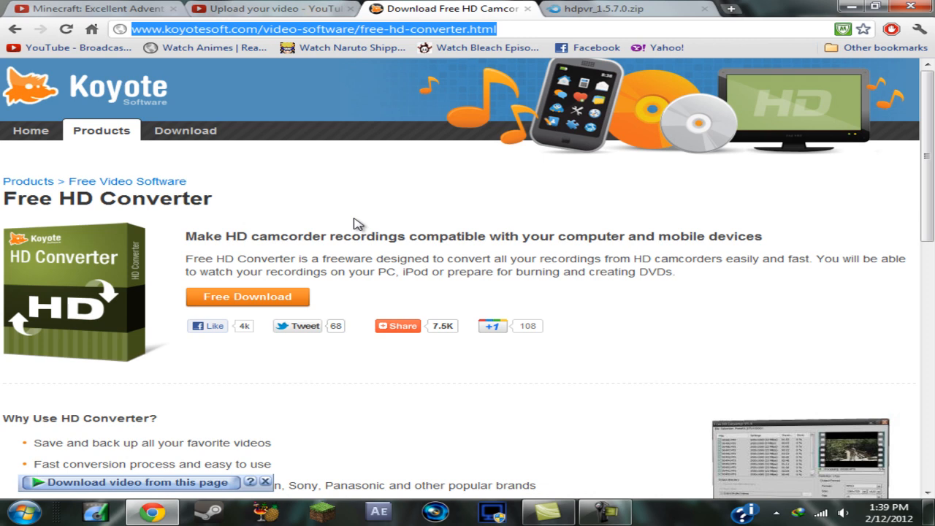
click(625, 8)
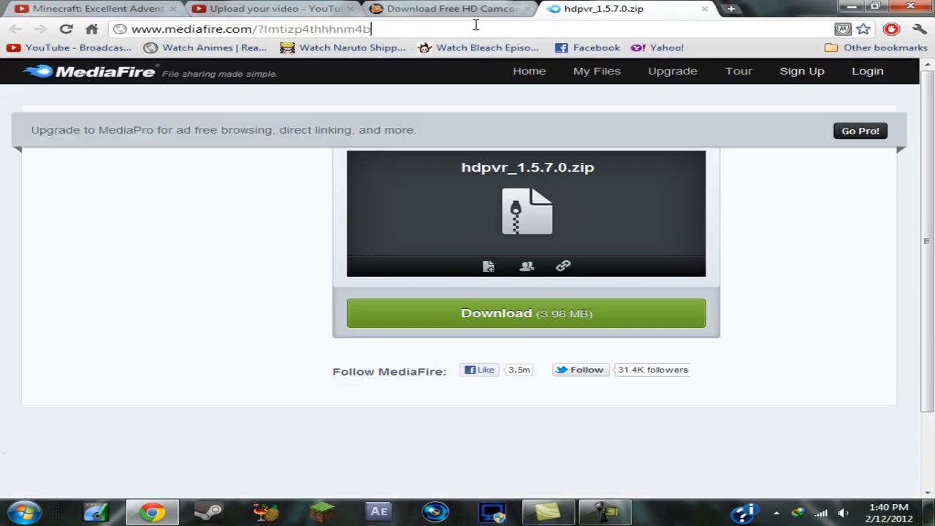
mouse_move(530, 194)
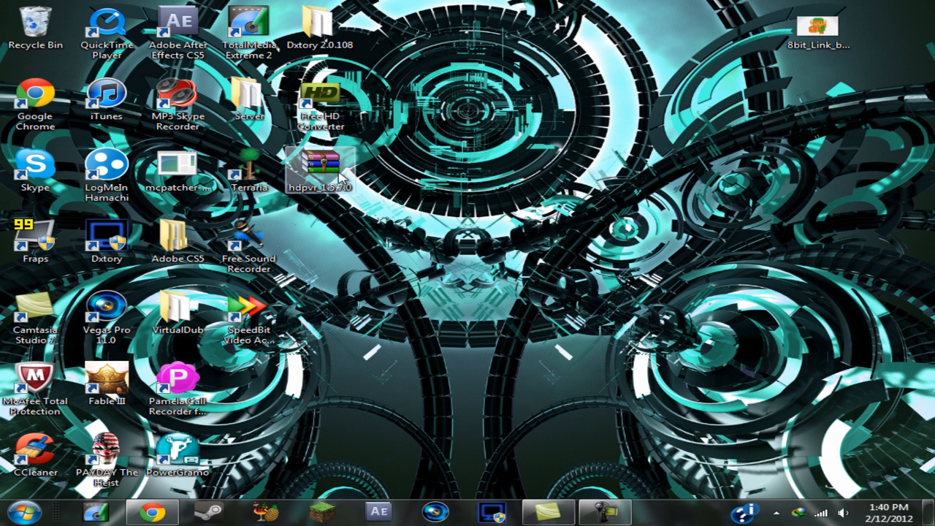
Step: Move hdpvr_1.5.7.0.zip on the desktop and extract it here into a folder
drag(320, 169, 537, 161)
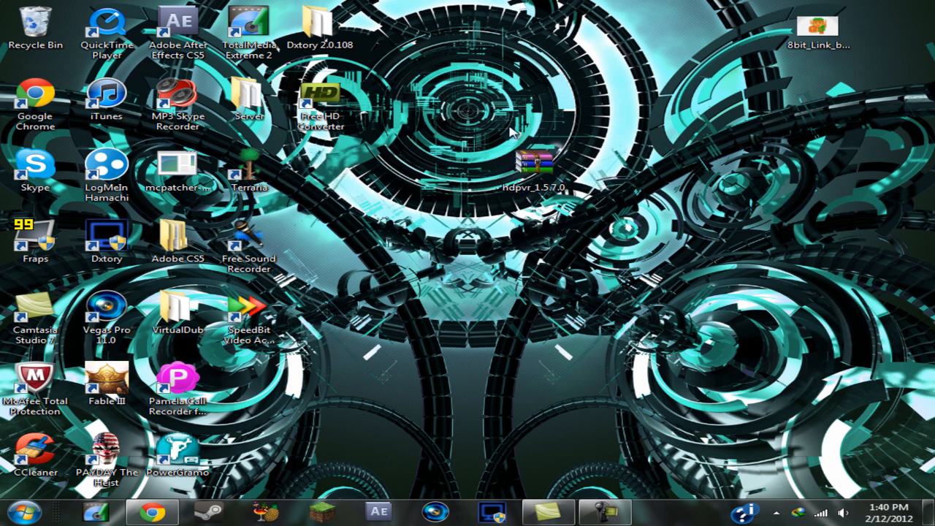
right_click(535, 161)
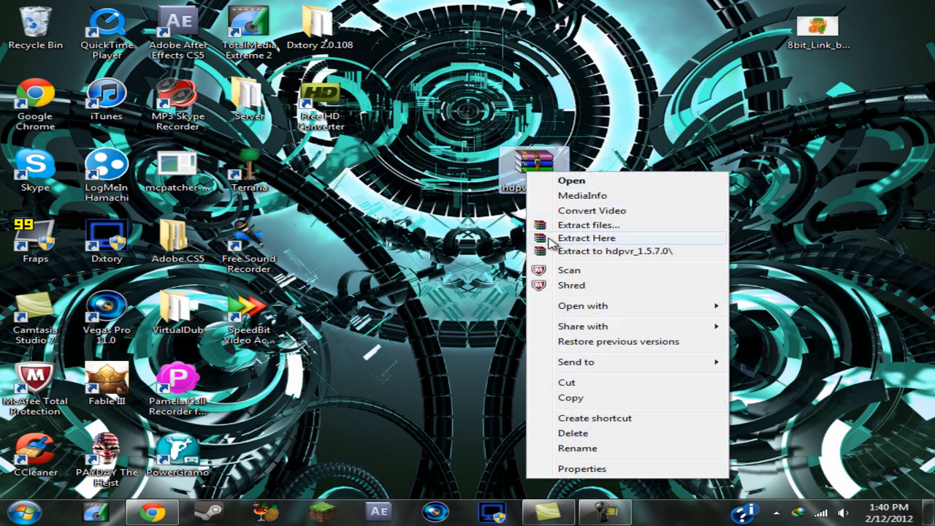
click(587, 238)
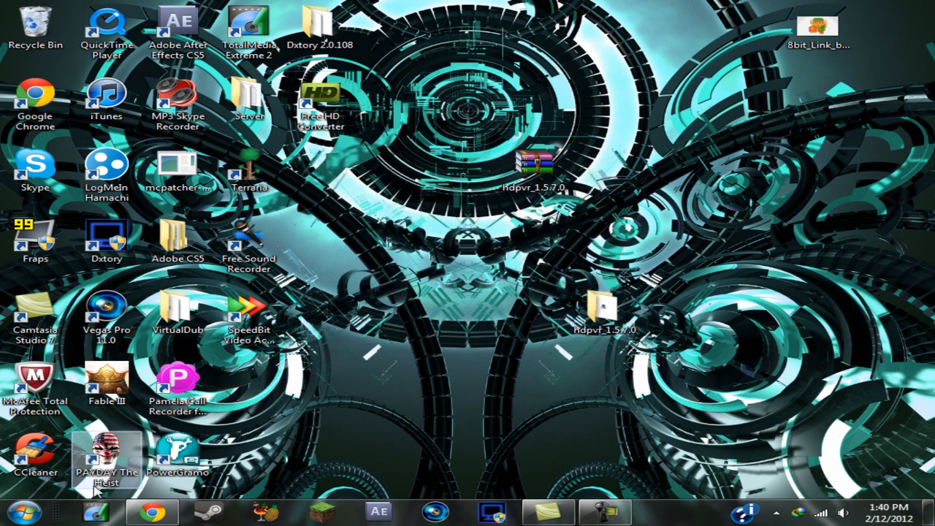
Step: Launch the CD-HD-PVR-V3.0 disc from DVD RW Drive (E:) in Computer
click(20, 511)
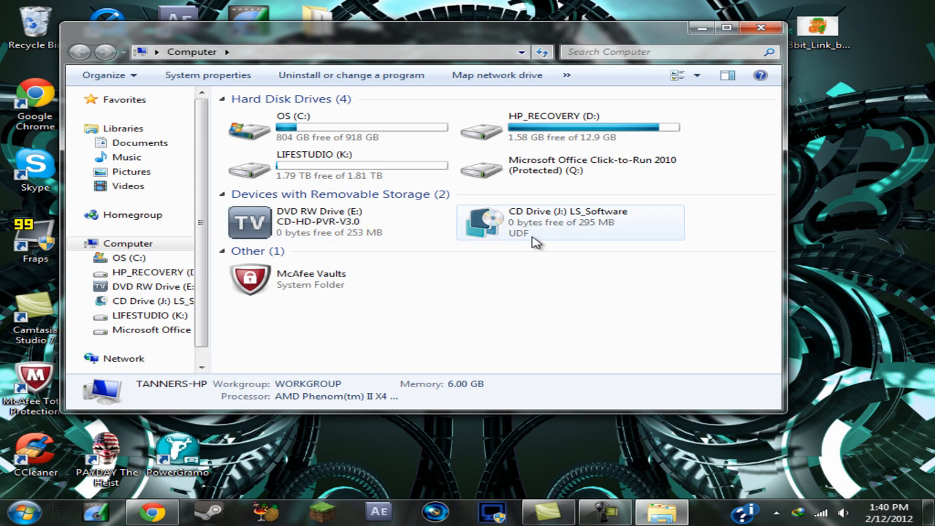
mouse_move(380, 254)
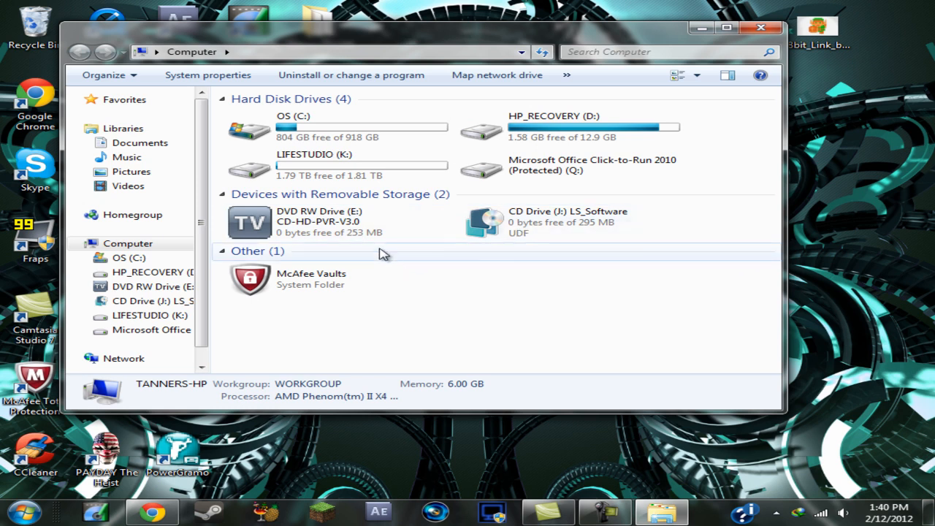
click(328, 223)
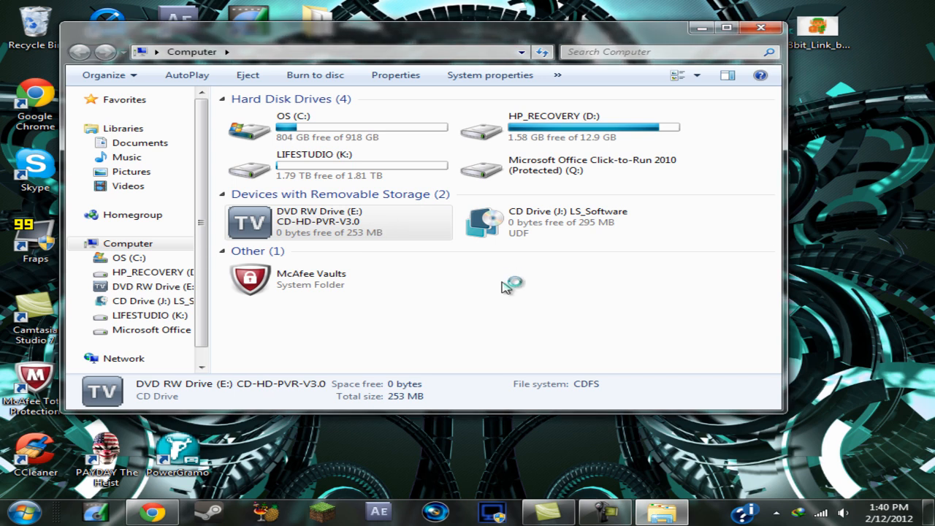
mouse_move(526, 296)
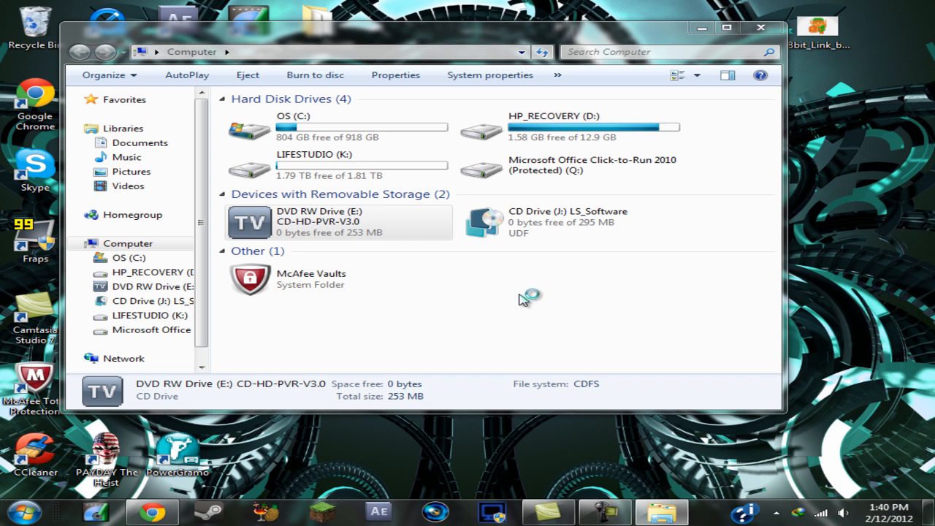
mouse_move(522, 299)
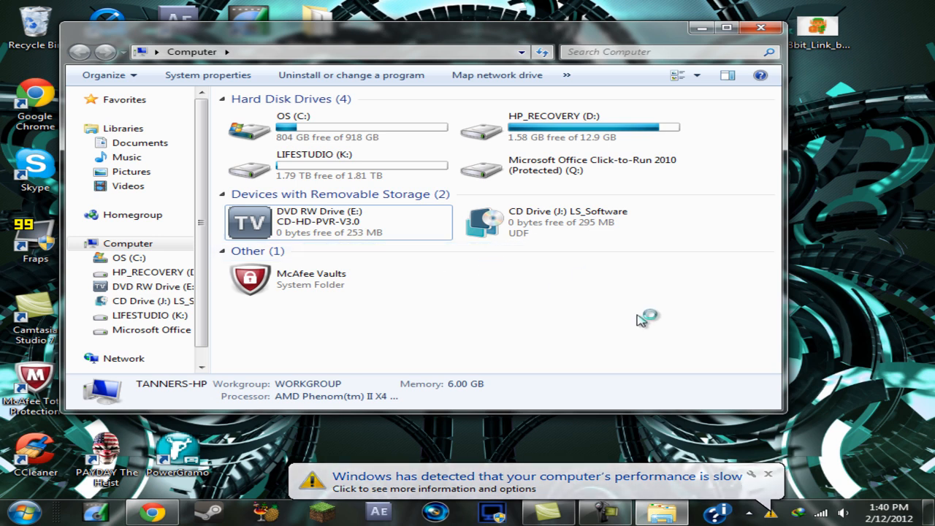
Step: Bring up the Hauppauge HD-PVR CD menu with driver and ArcSoft TotalMedia Extreme installs
click(767, 475)
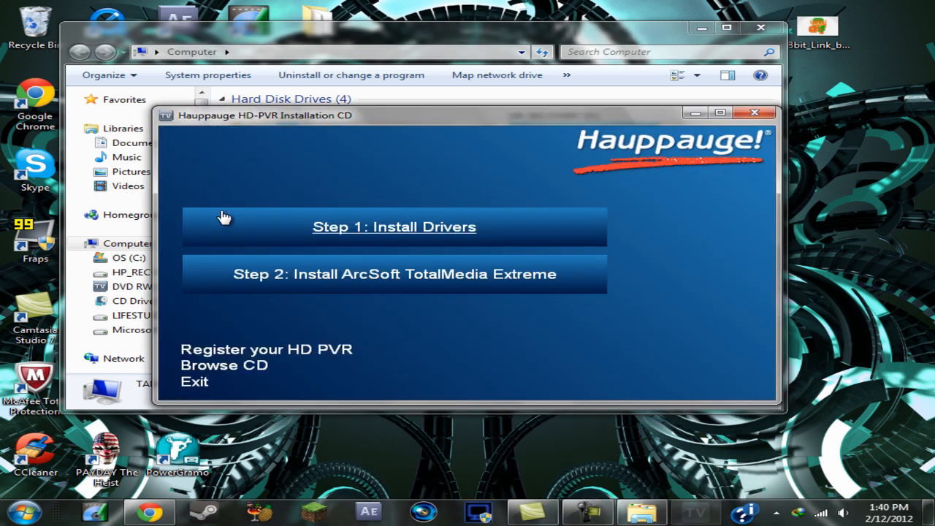
mouse_move(434, 241)
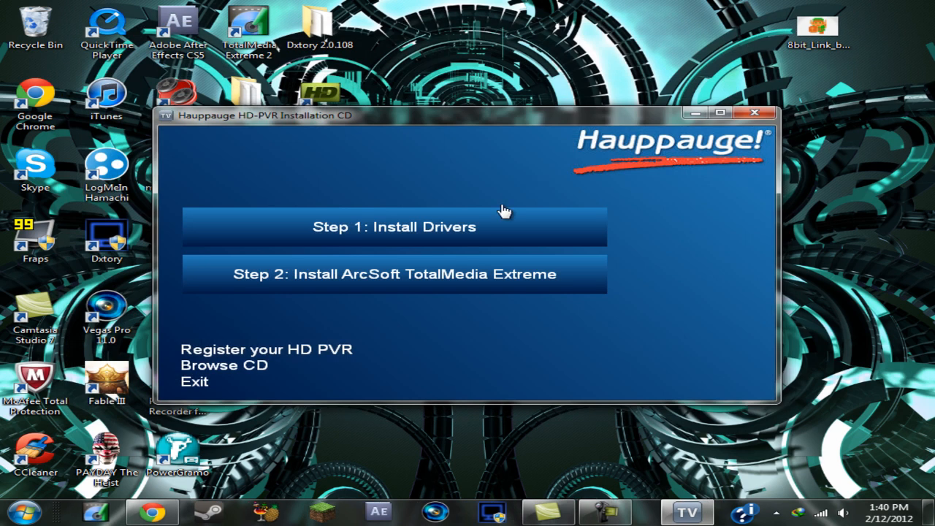
mouse_move(431, 288)
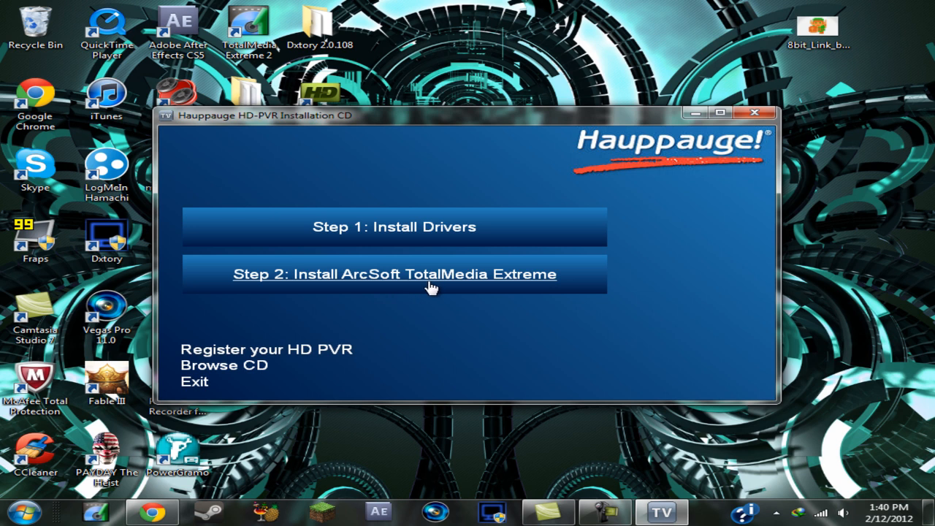
mouse_move(468, 293)
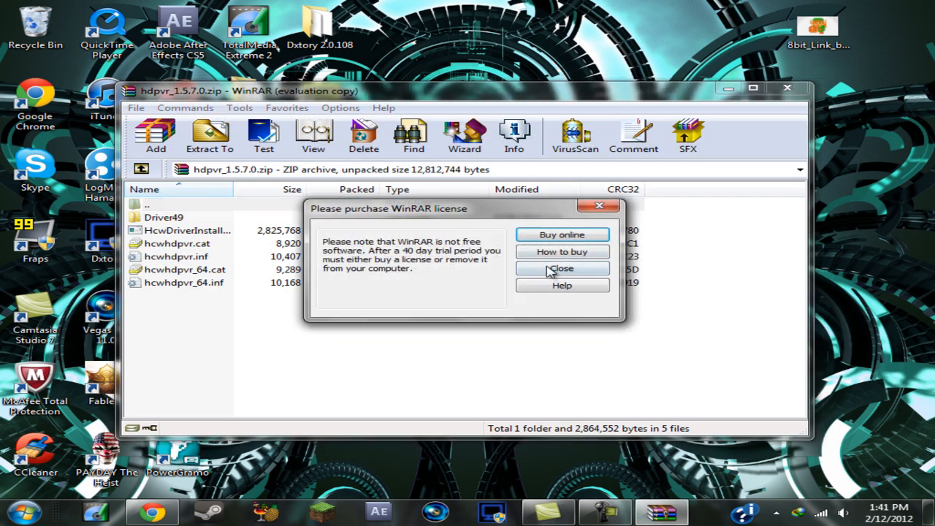
Step: Dismiss WinRAR's license notice, select HcwDriverInstall.exe in the archive, and close it
click(562, 269)
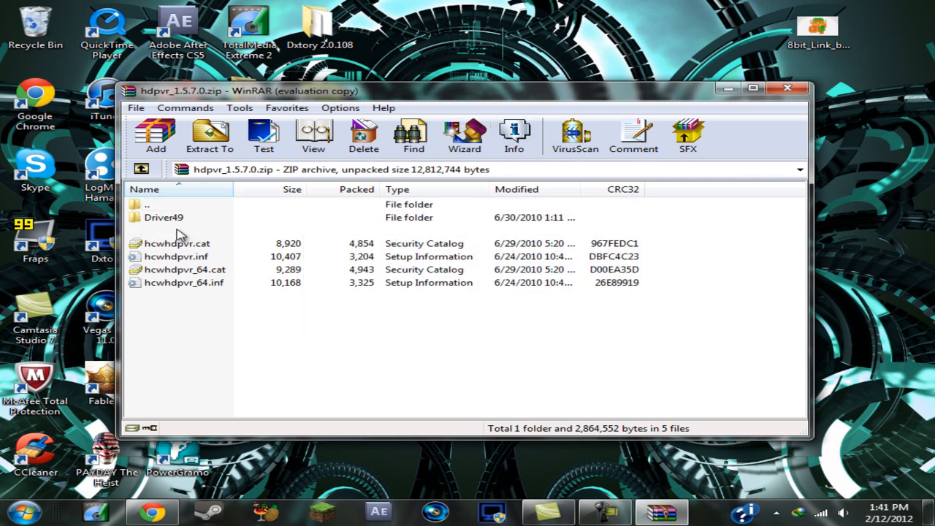
click(192, 230)
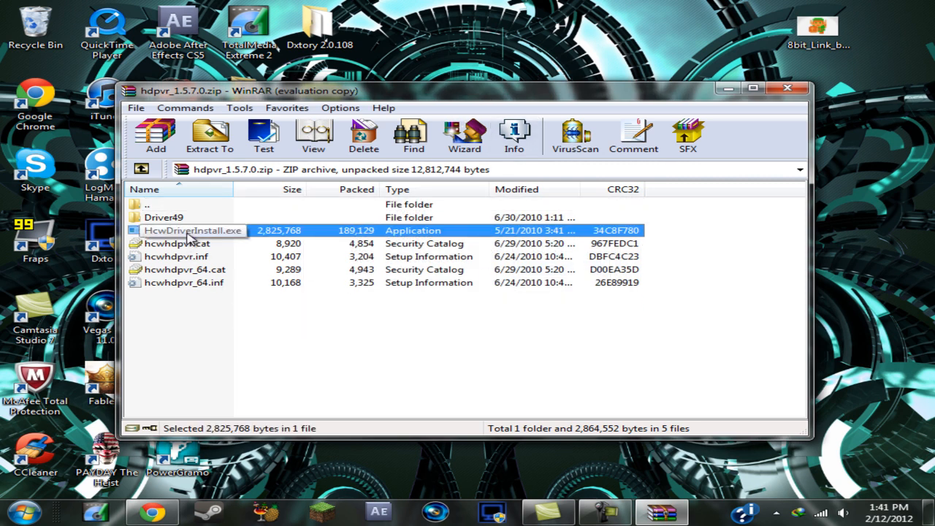
mouse_move(216, 249)
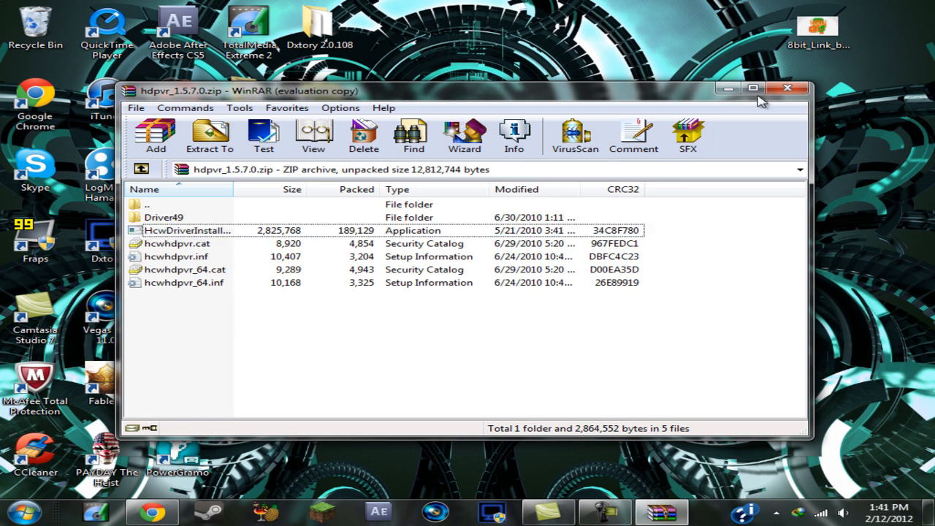
click(787, 89)
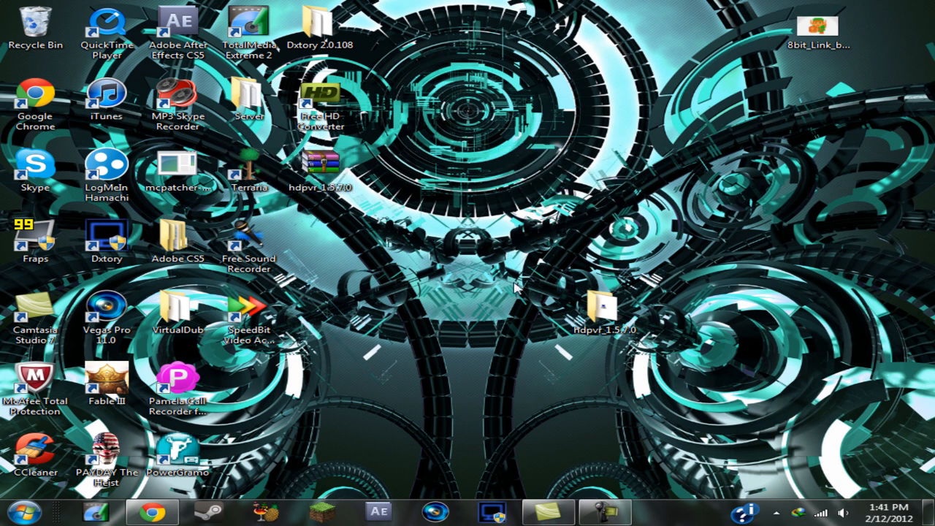
Step: Confirm HcwDriverInstall is in the hdpvr_1.5.7.0 folder, close it, and move the folder
double_click(600, 314)
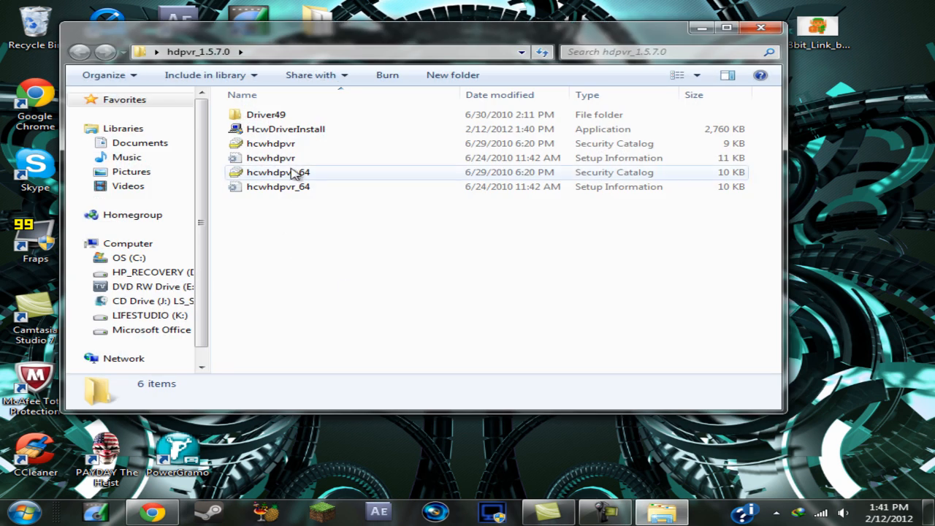
click(285, 129)
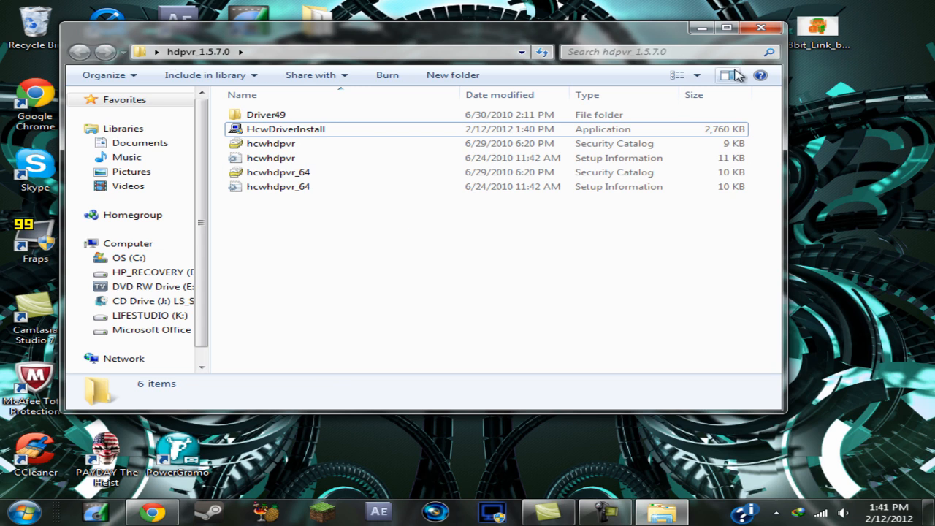
click(761, 27)
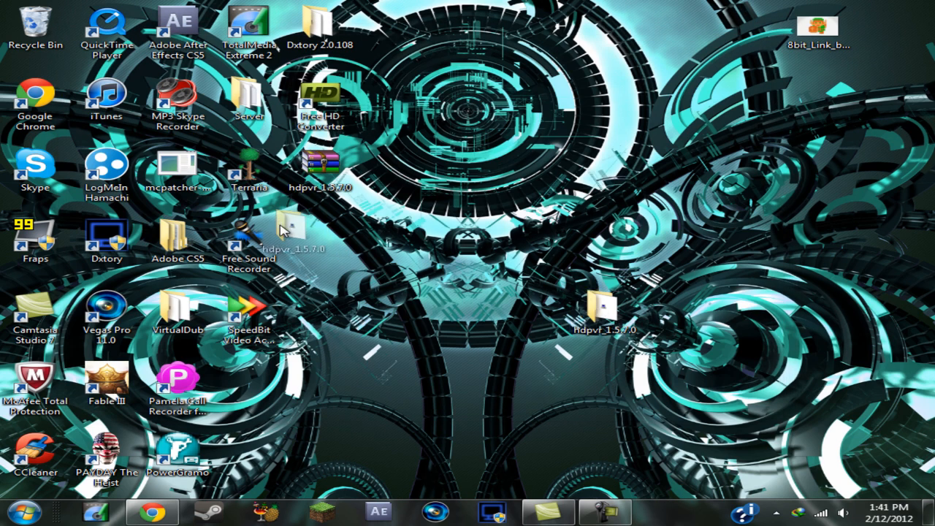
drag(292, 241, 35, 25)
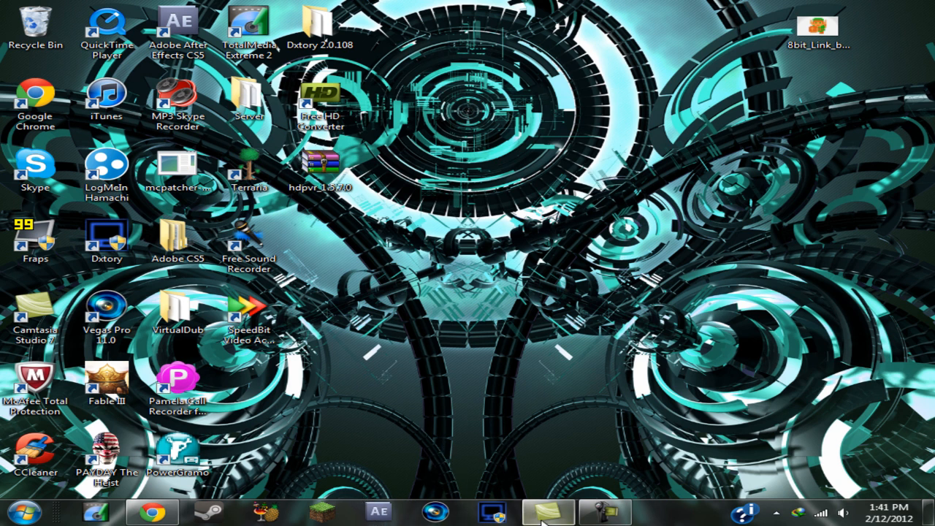
mouse_move(643, 206)
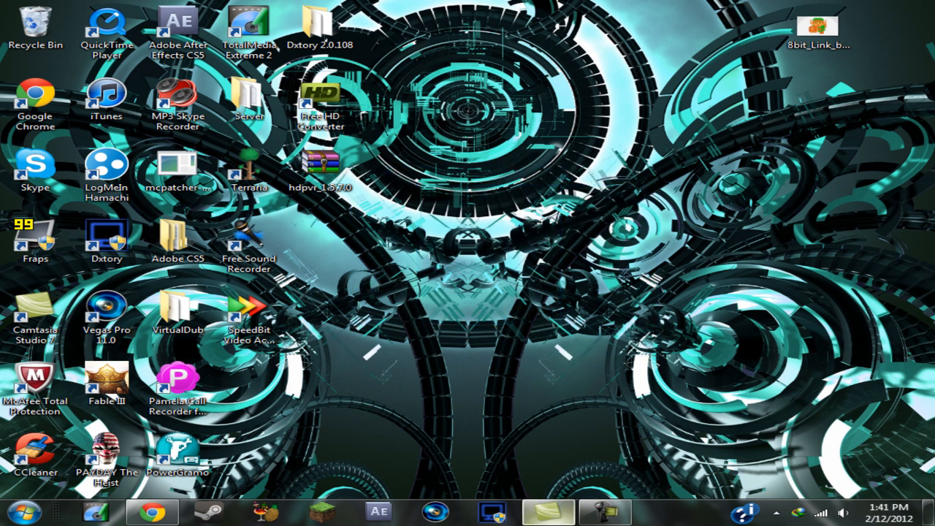
mouse_move(482, 329)
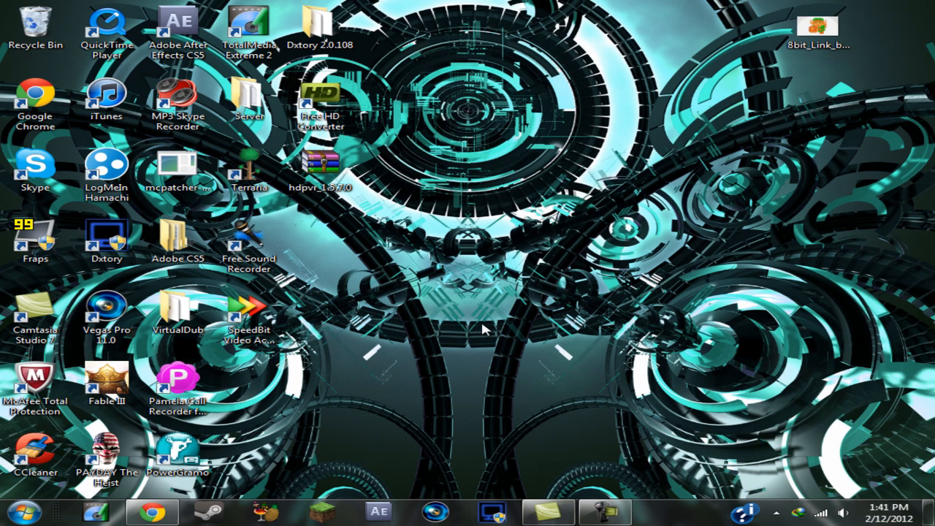
mouse_move(418, 287)
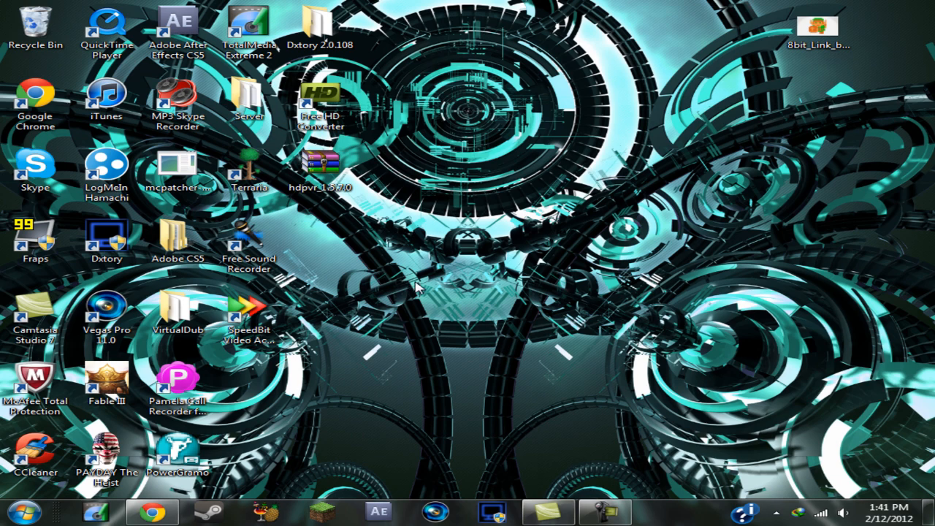